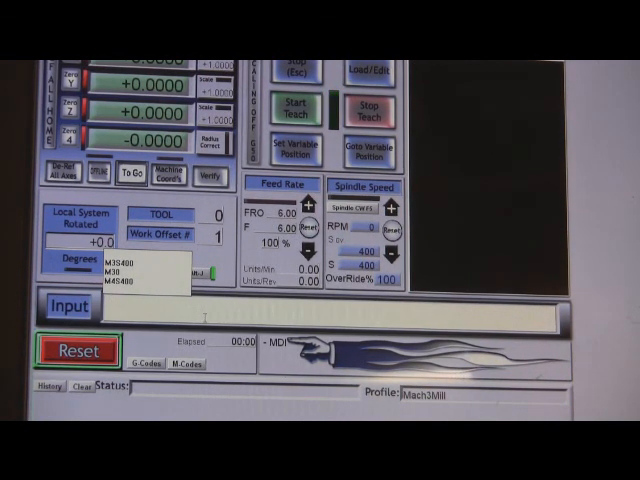
Step: Enter M3S400 in the MDI line to spin the spindle clockwise at 400 RPM
type("m3")
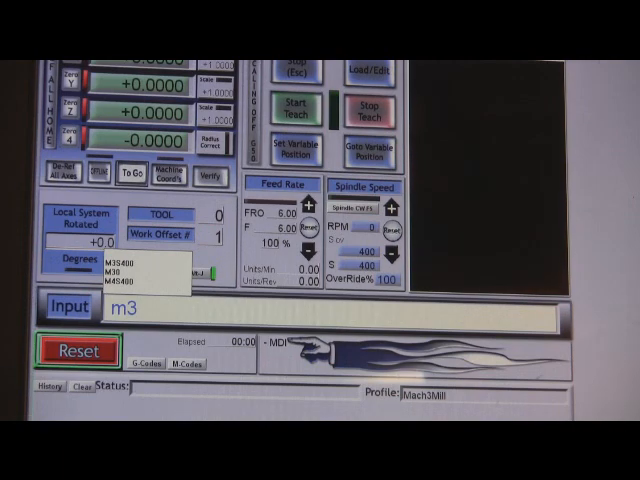
type("s400")
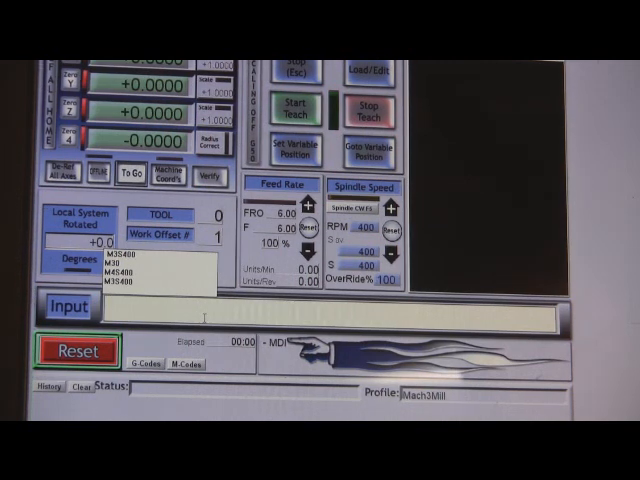
Step: Run M3S2500 from the MDI line, bringing the clockwise spindle to 2500 RPM
type("m3")
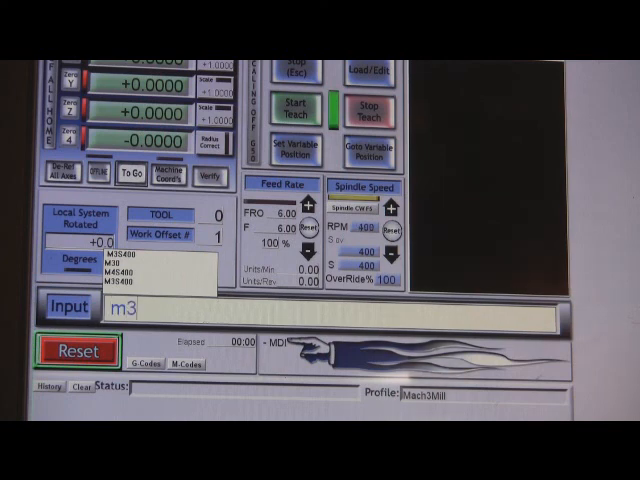
type("s")
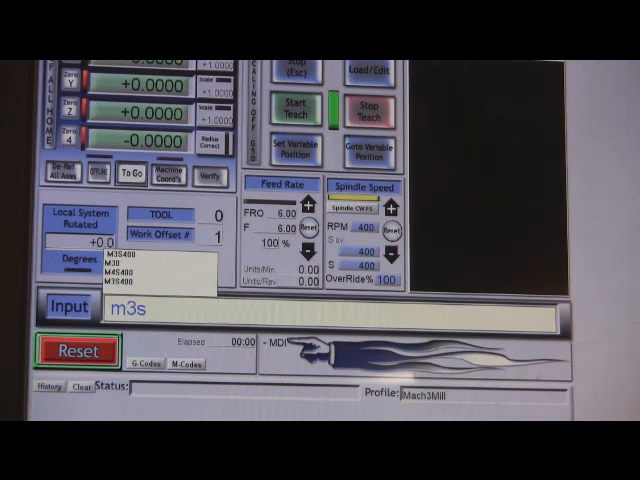
type("2500")
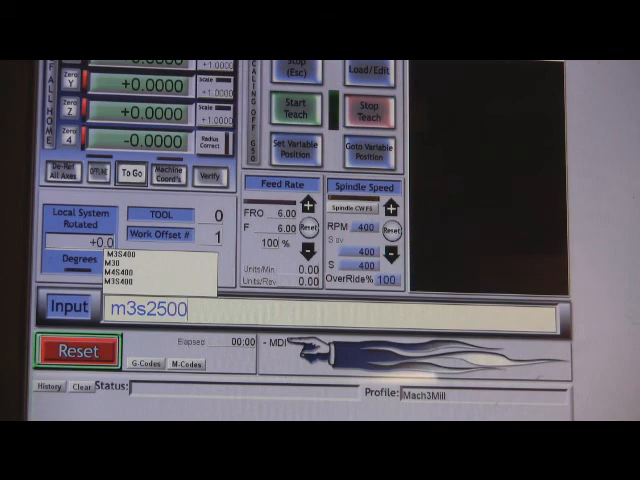
key("Return")
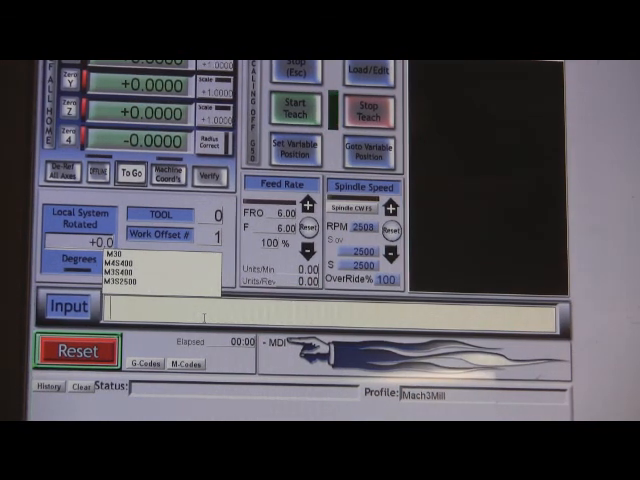
Step: Run M3S6000 from the MDI line, setting the clockwise spindle target to 6000 RPM
type("m3s")
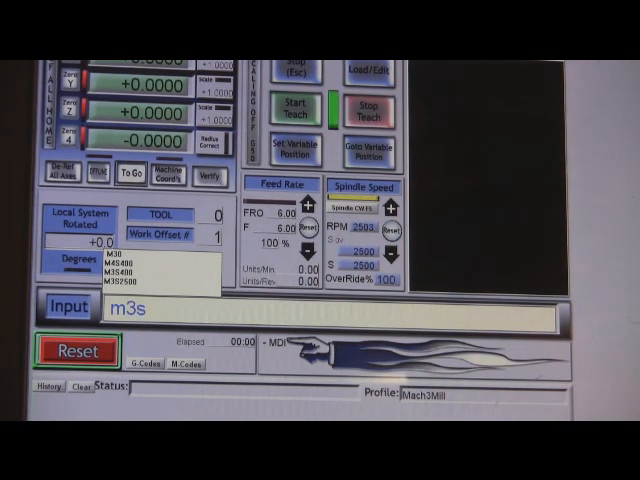
type("6000")
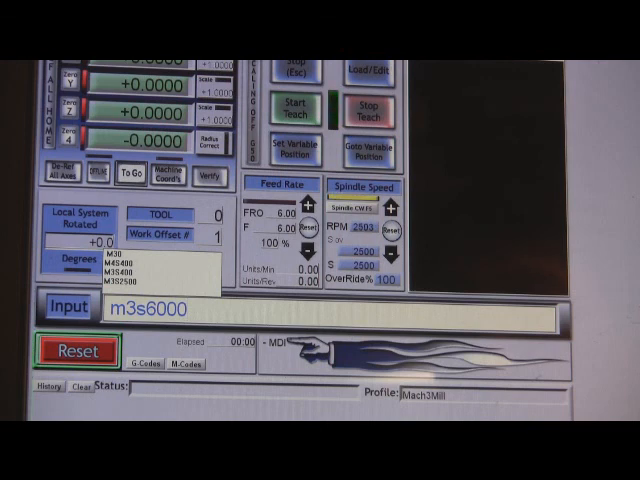
key("Return")
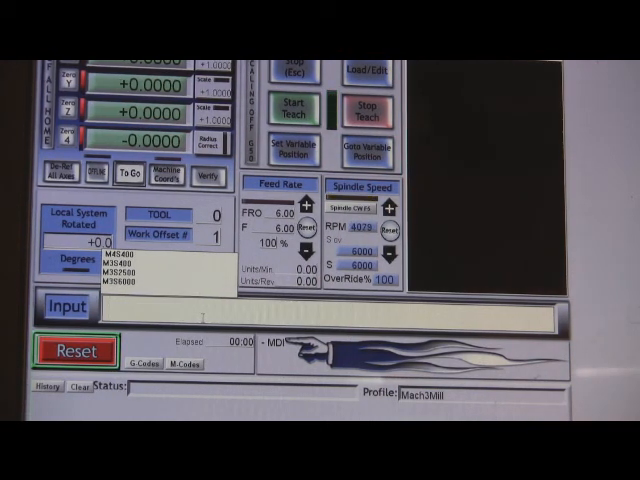